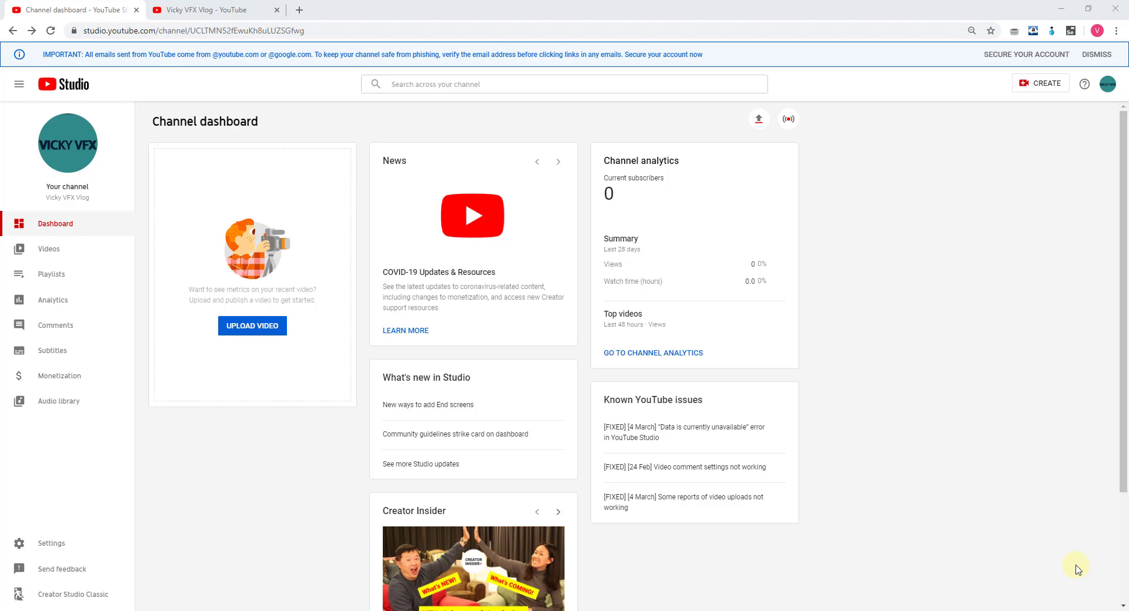
mouse_move(826, 424)
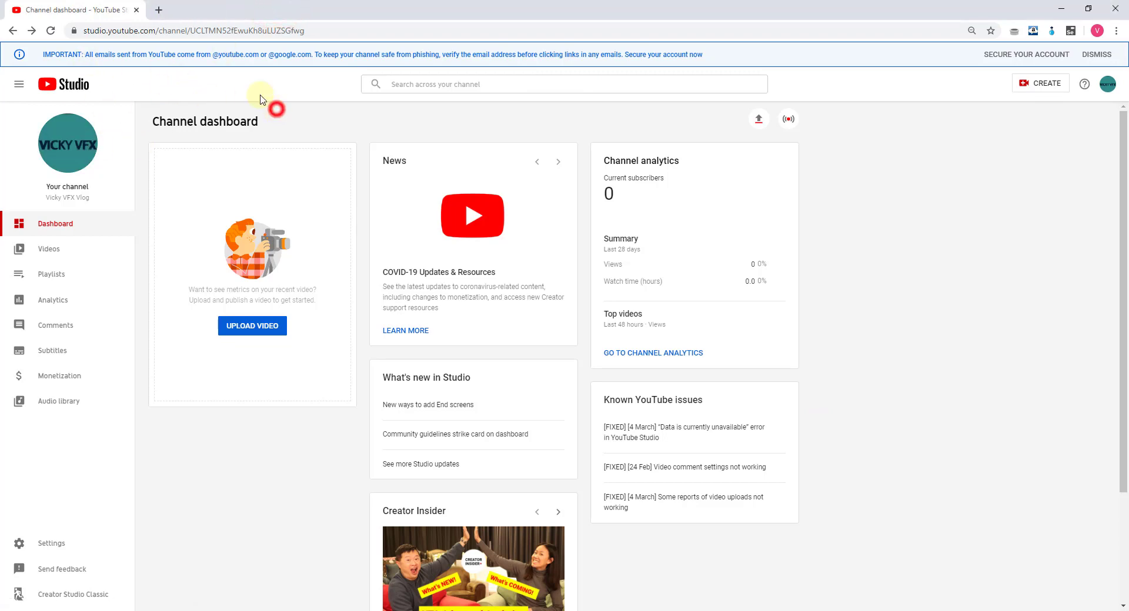
Step: Go from the Studio dashboard to the Vicky VFX Vlog channel page on YouTube
left_click(155, 30)
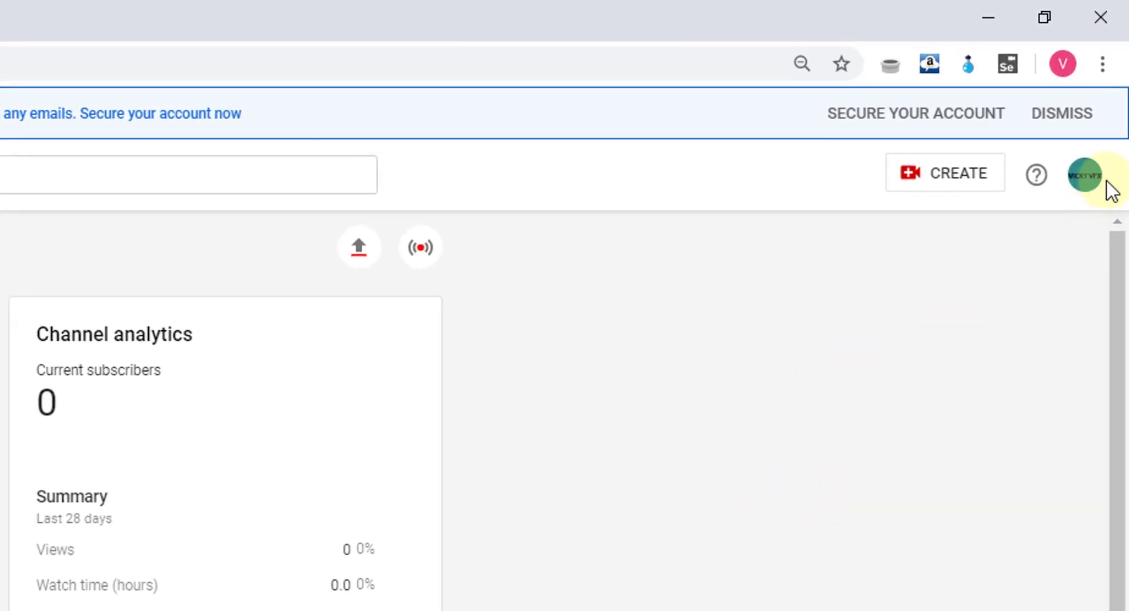
left_click(1083, 174)
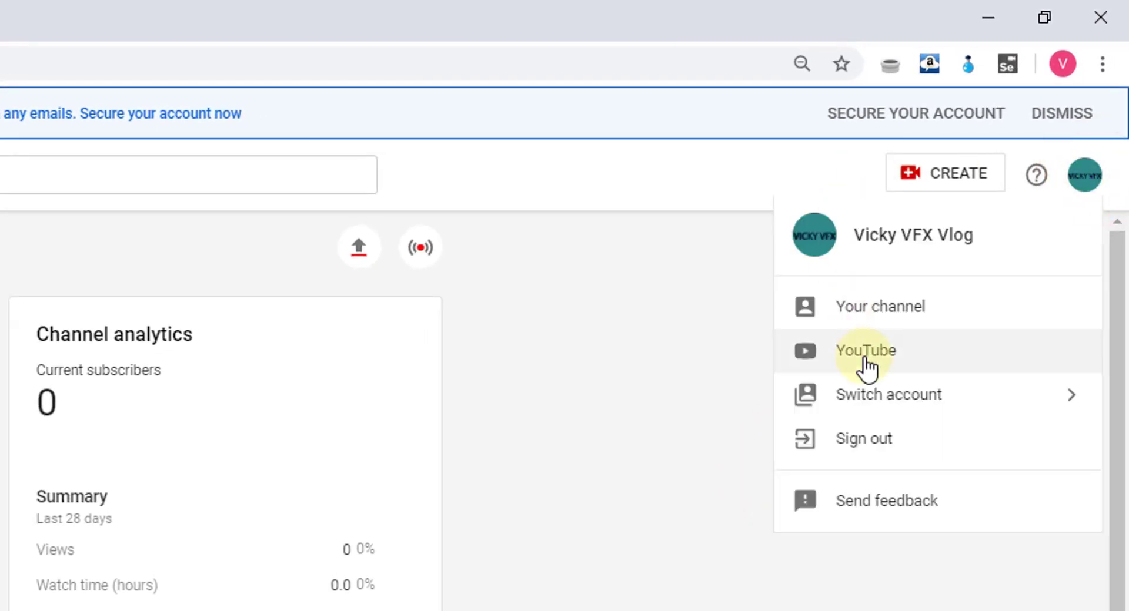
left_click(865, 351)
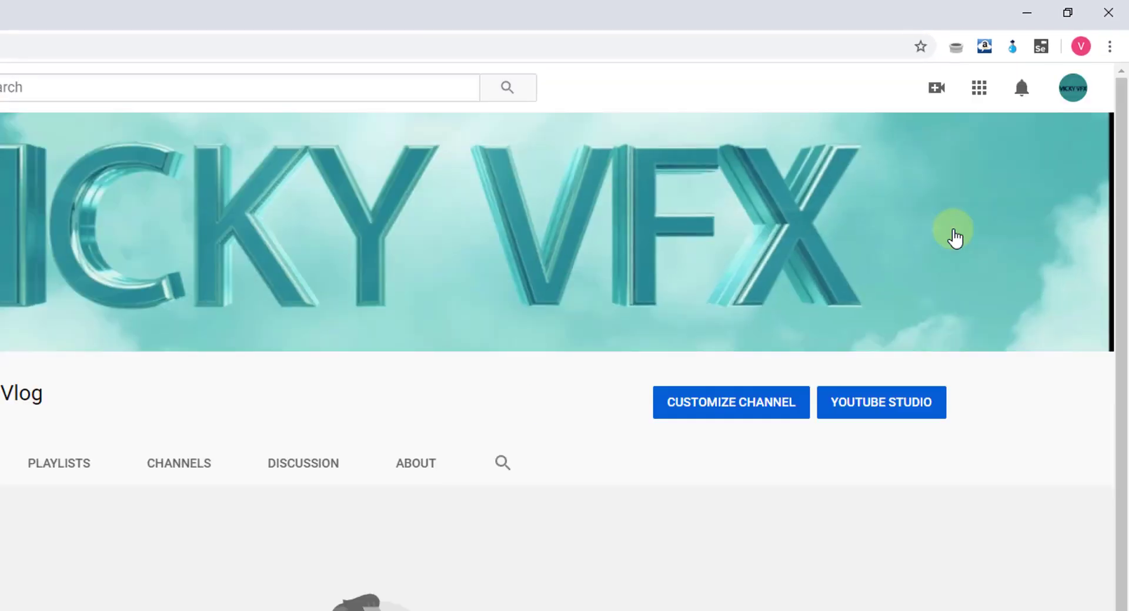
Step: Open the Vicky VFX Vlog account settings and view its advanced settings
left_click(1073, 87)
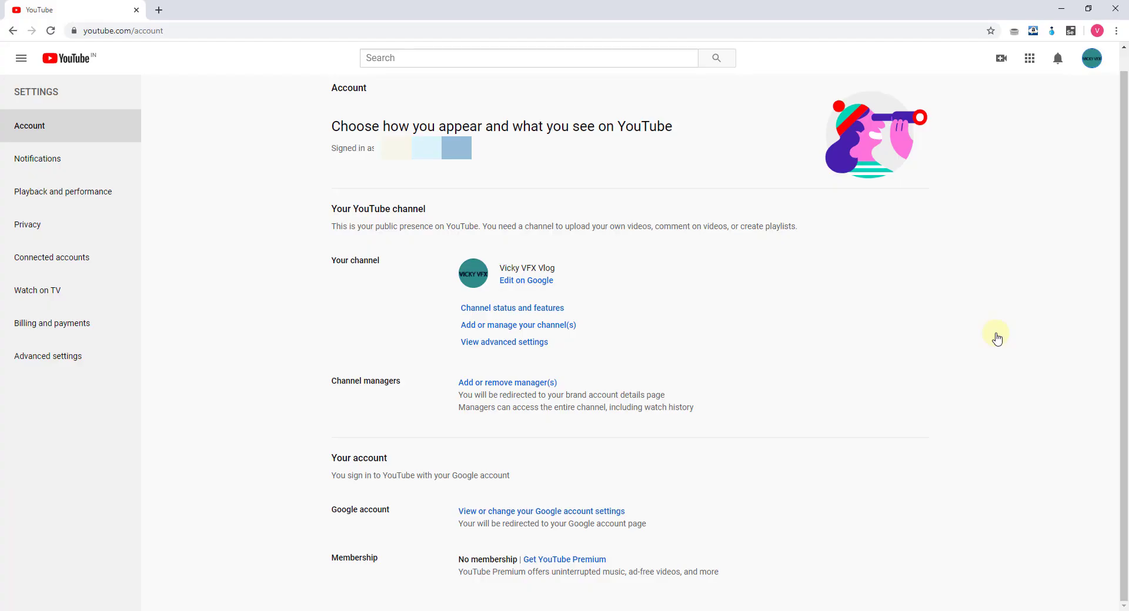
mouse_move(770, 409)
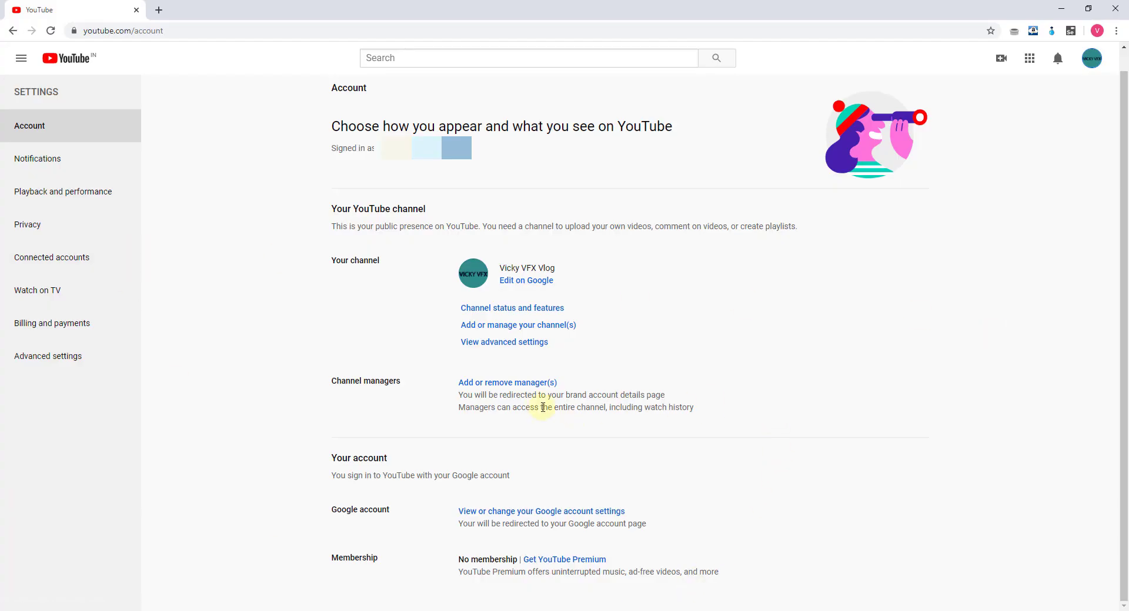
mouse_move(504, 342)
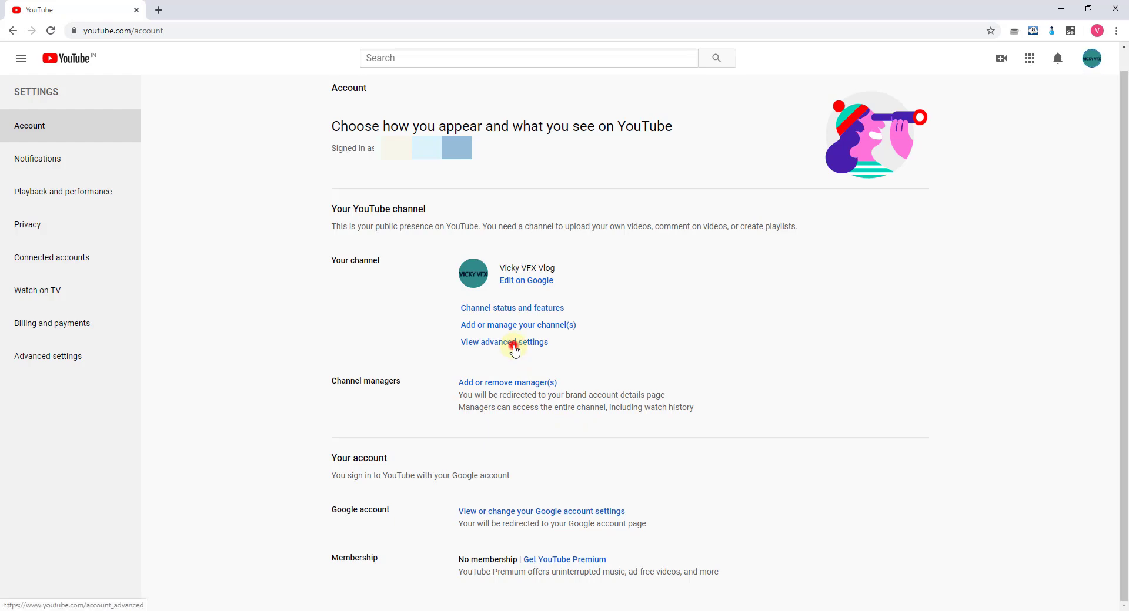
left_click(504, 343)
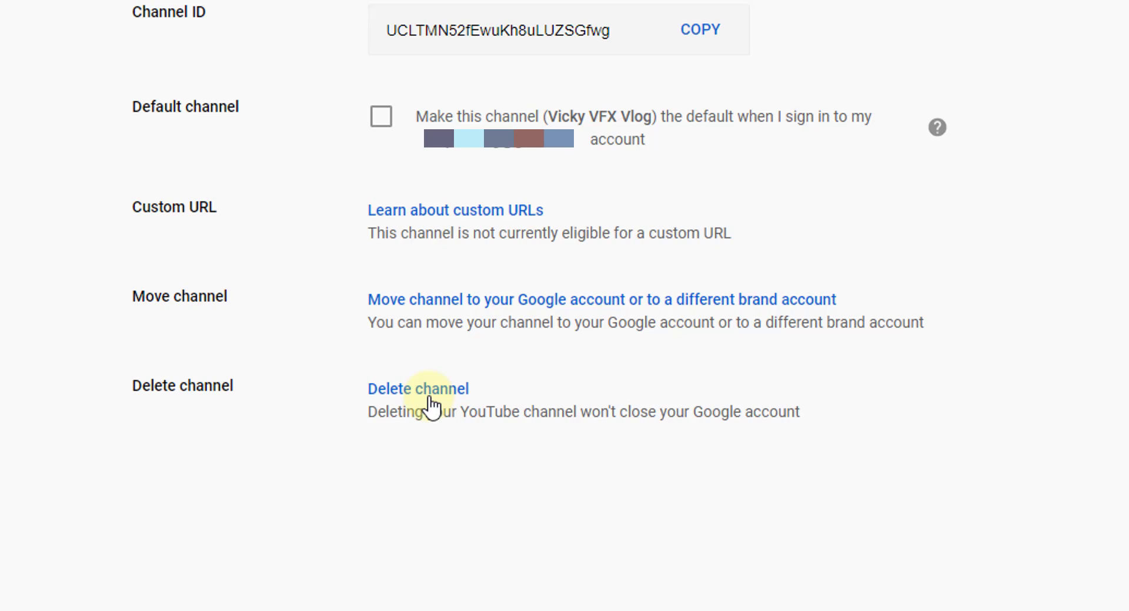
Step: Choose 'Delete channel' and verify identity with the account password
left_click(429, 403)
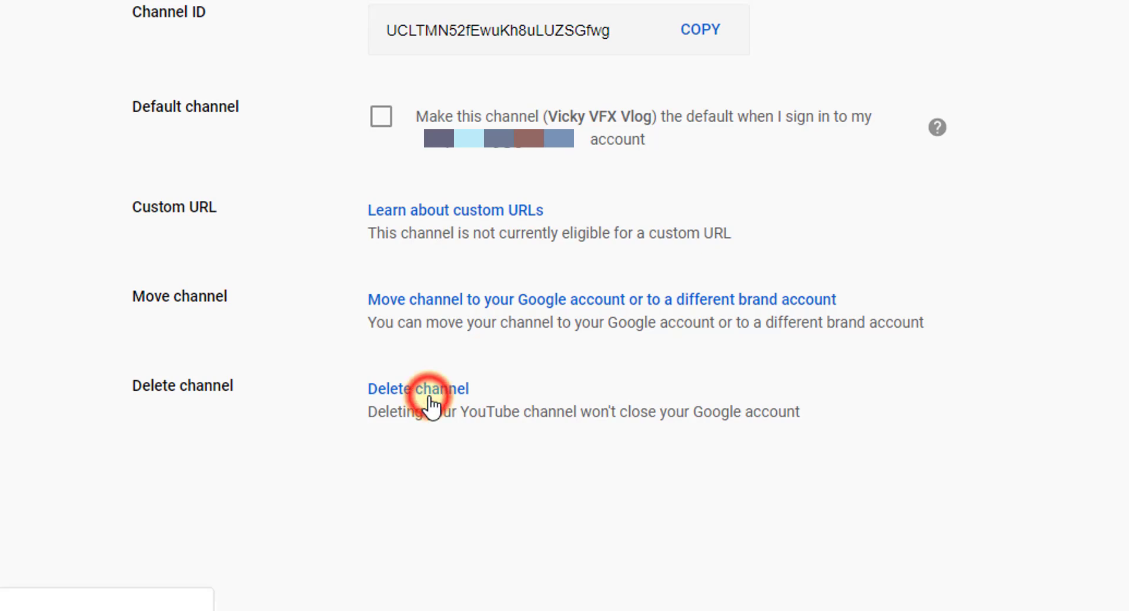
left_click(418, 389)
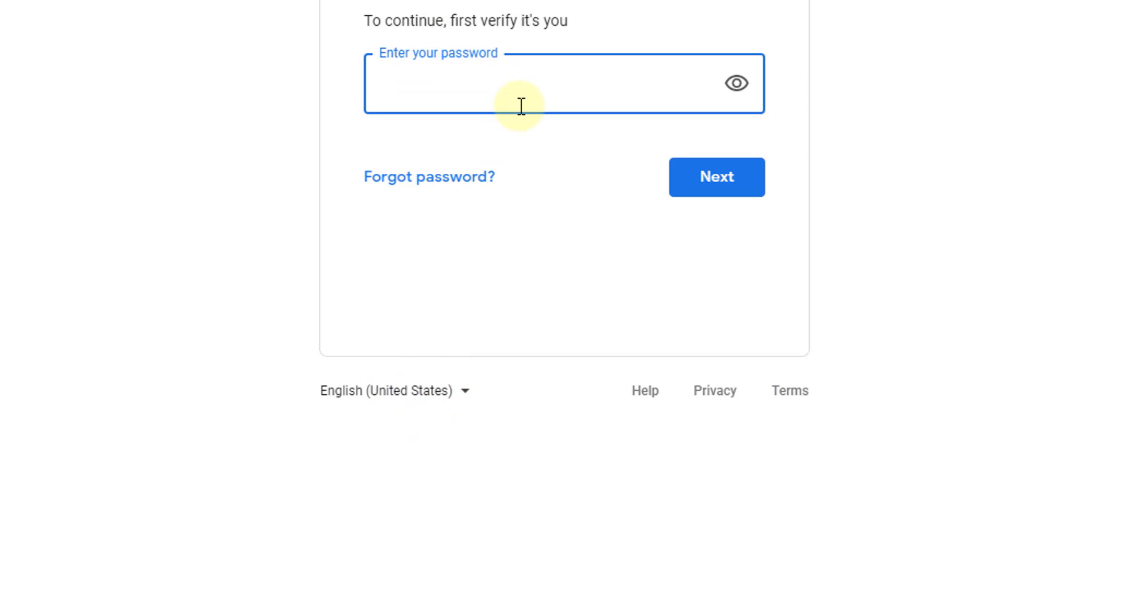
type("password")
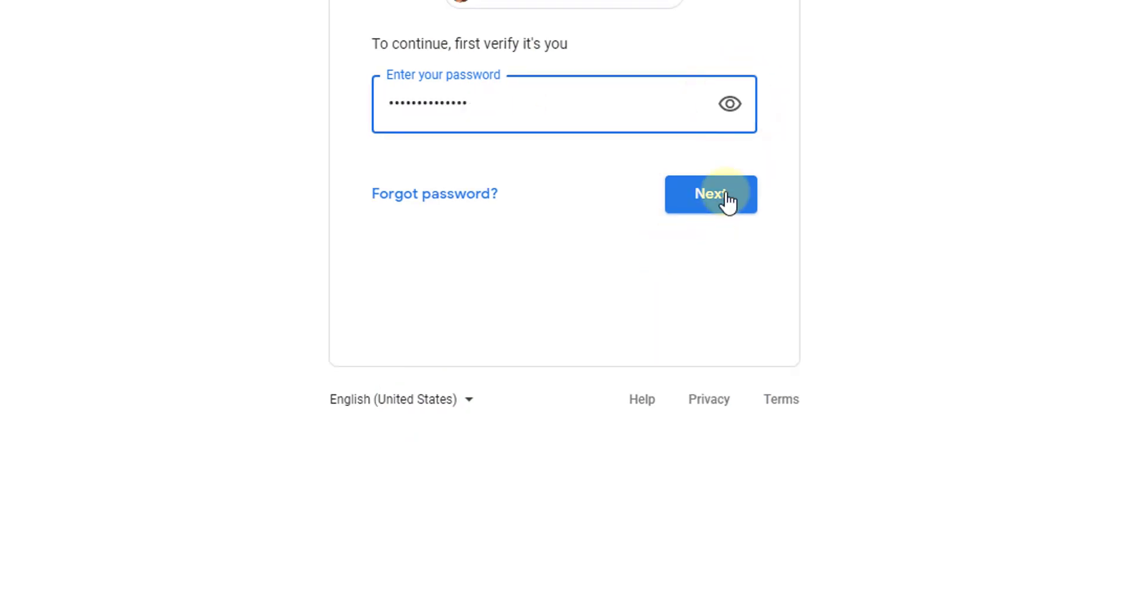
left_click(709, 194)
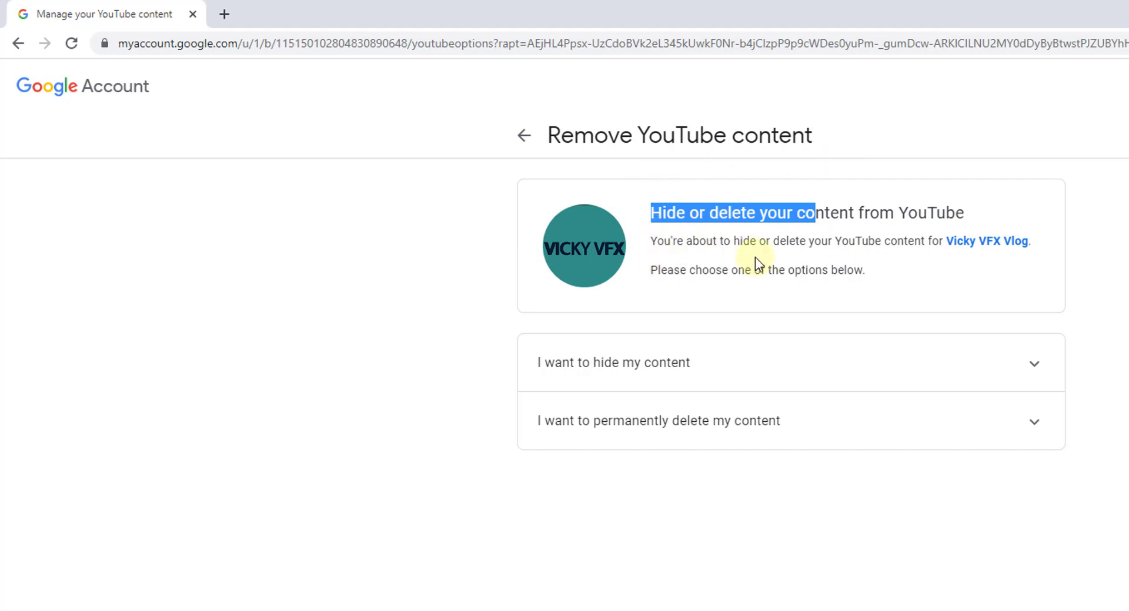
mouse_move(1000, 255)
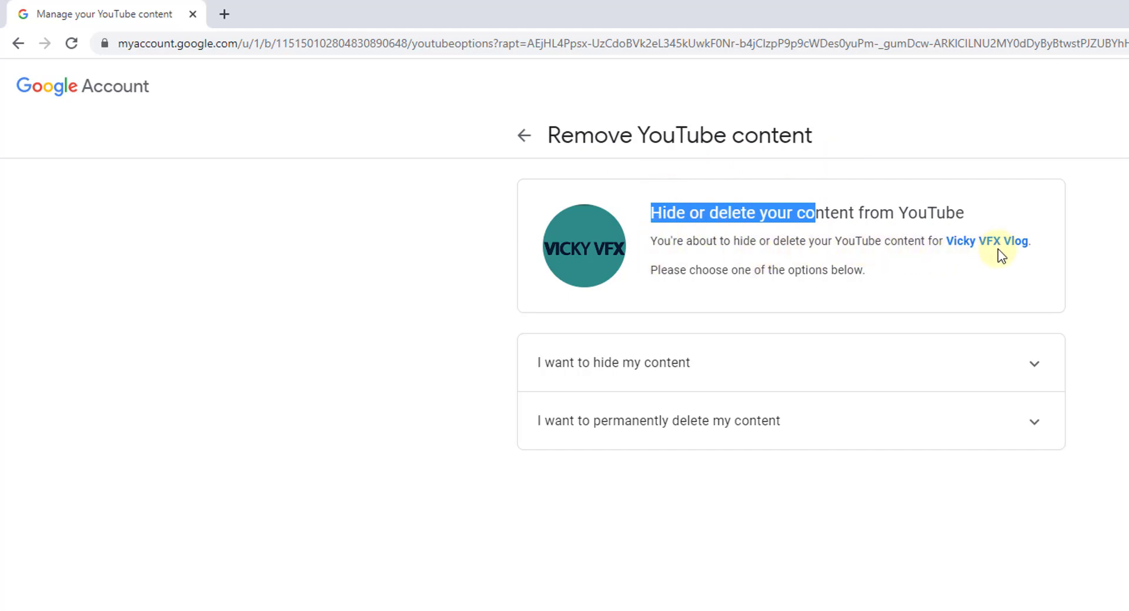
mouse_move(843, 286)
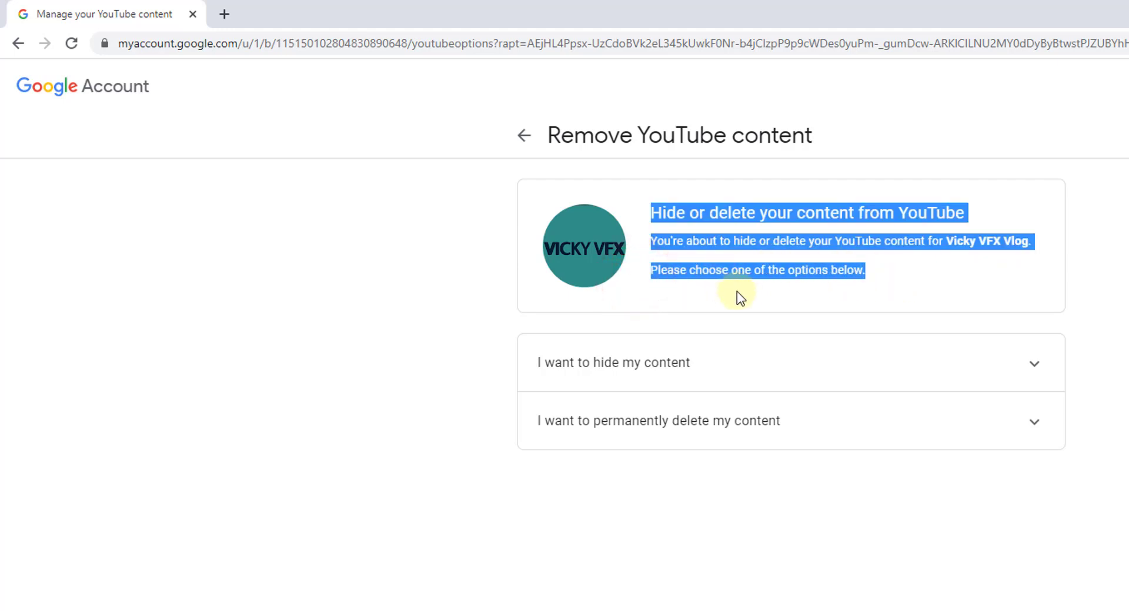
Step: Expand 'I want to permanently delete my content' to see what gets erased
left_click(613, 362)
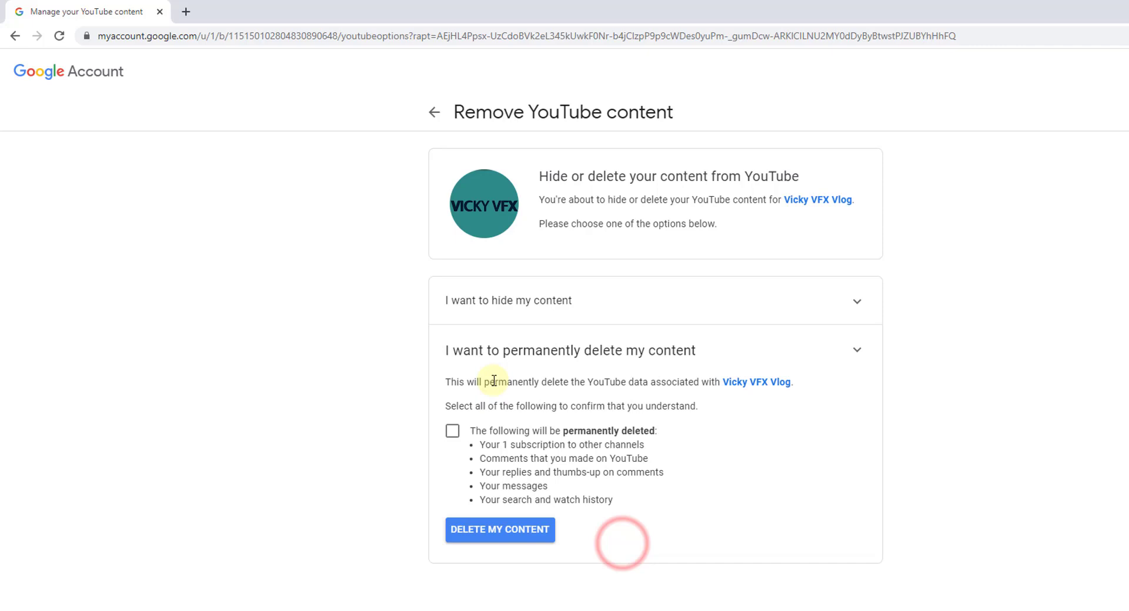
mouse_move(577, 418)
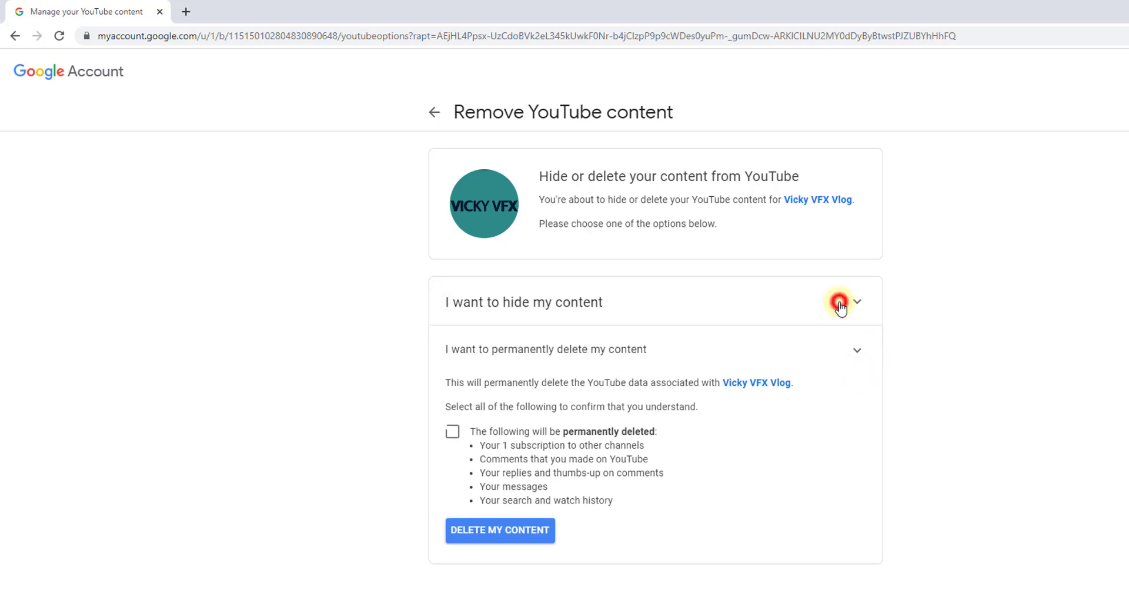
Step: Expand 'I want to hide my content', tick the acknowledgement, and request HIDE MY CONTENT
left_click(856, 301)
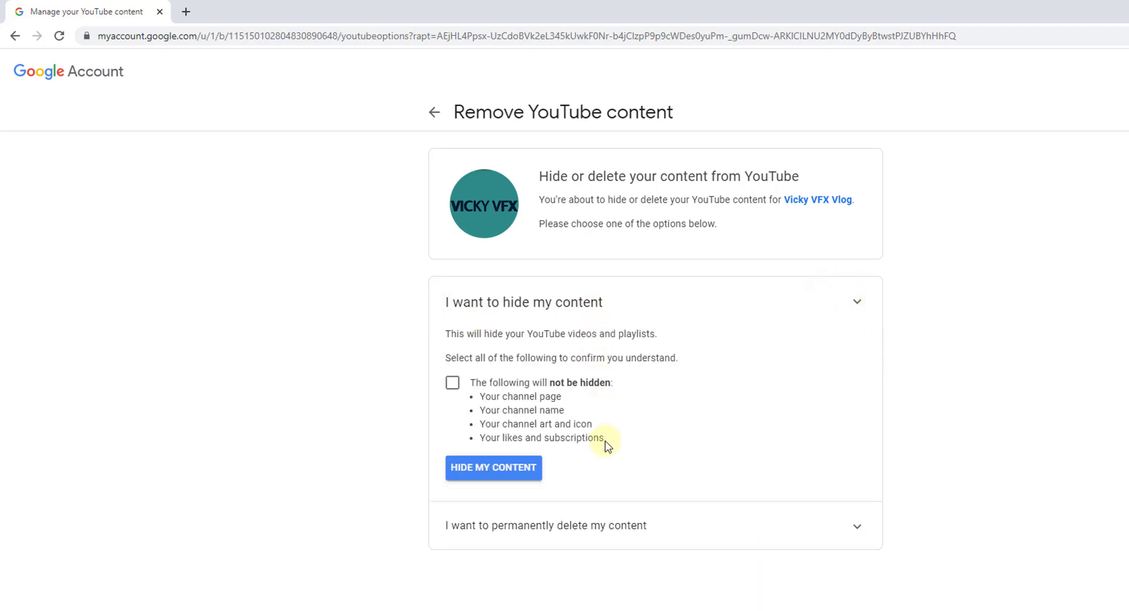
left_click(493, 467)
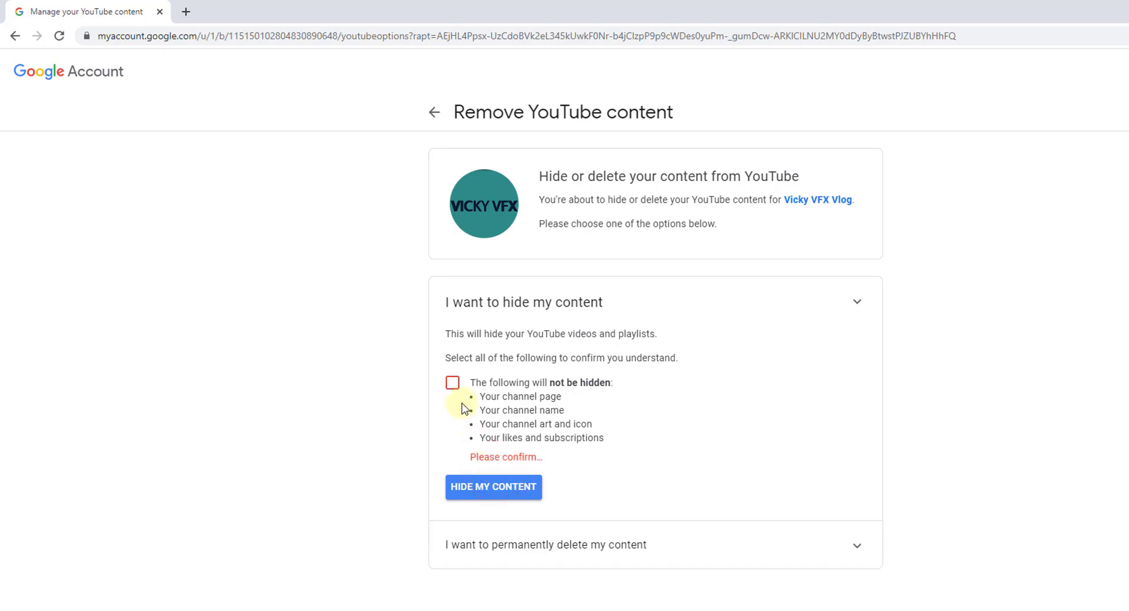
left_click(452, 383)
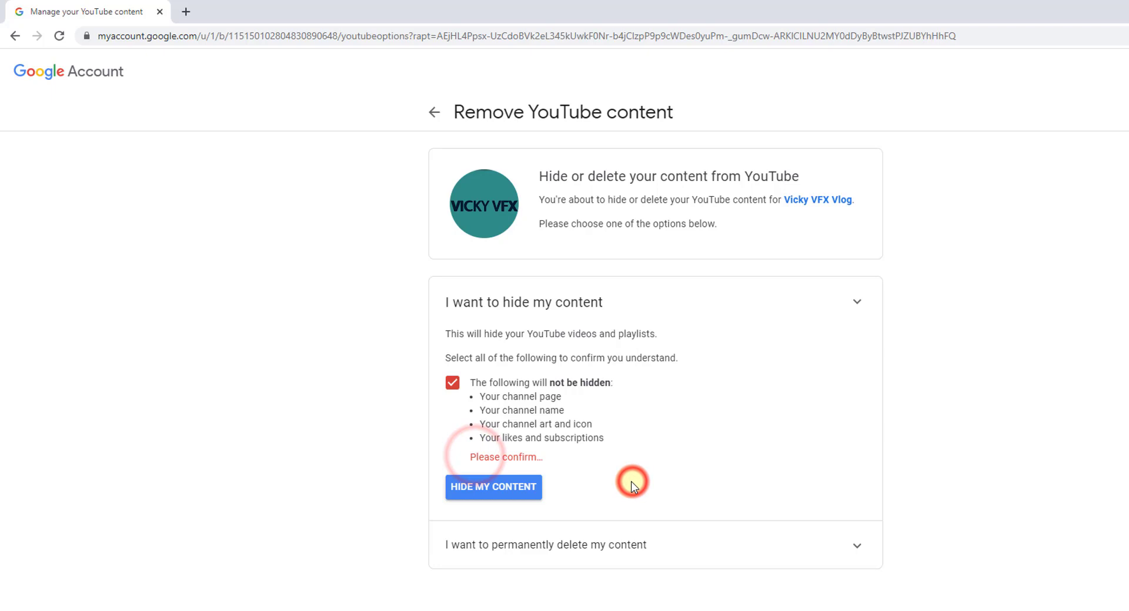
left_click(494, 486)
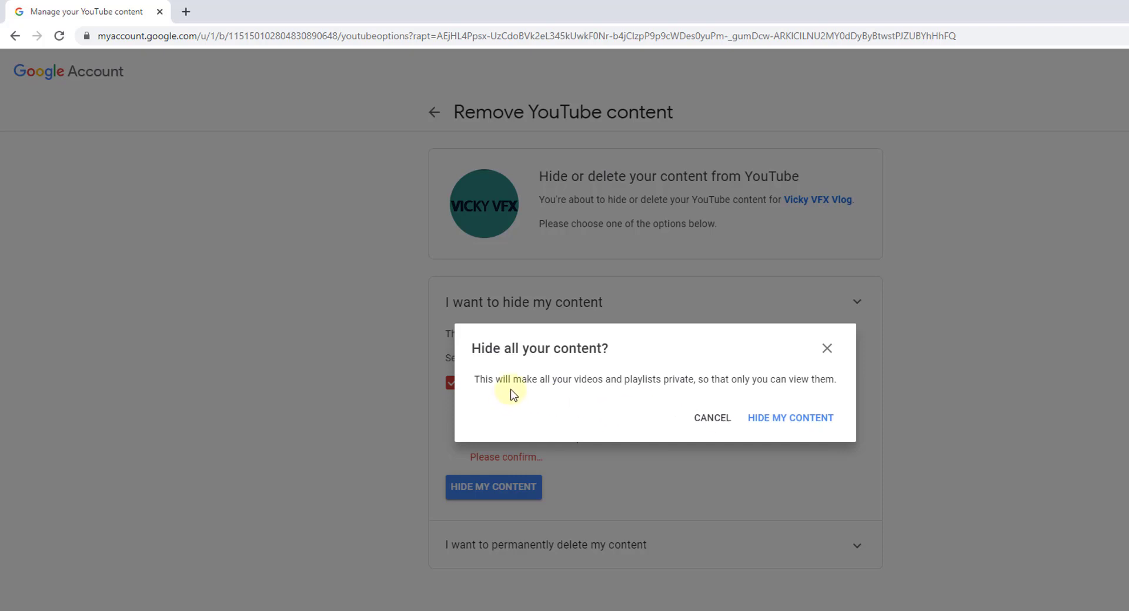
mouse_move(706, 396)
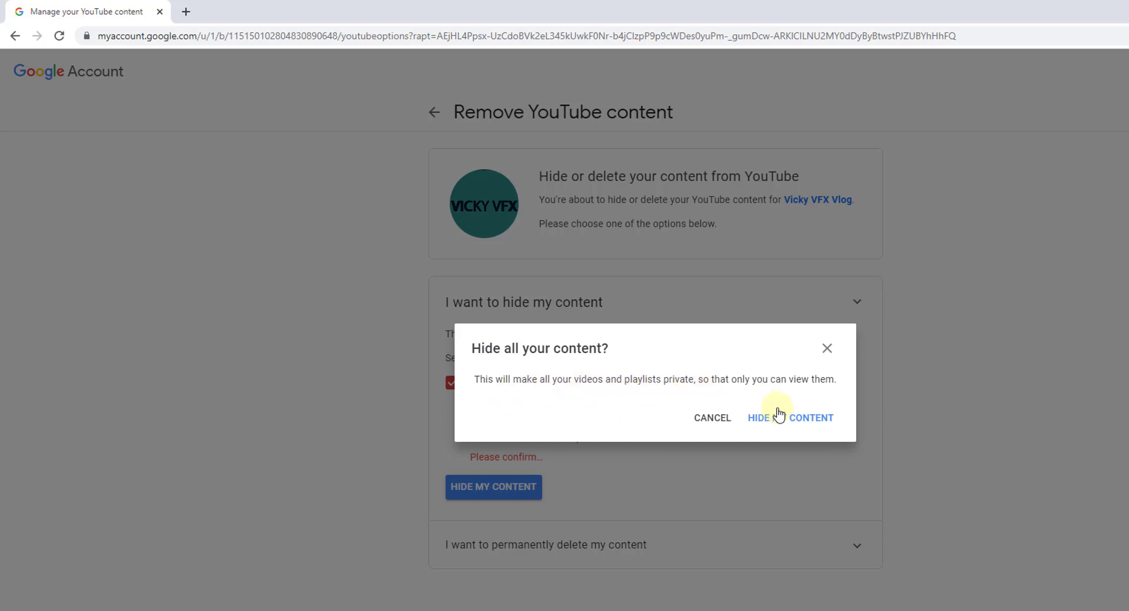
Step: Confirm HIDE MY CONTENT in the 'Hide all your content?' dialog
left_click(810, 418)
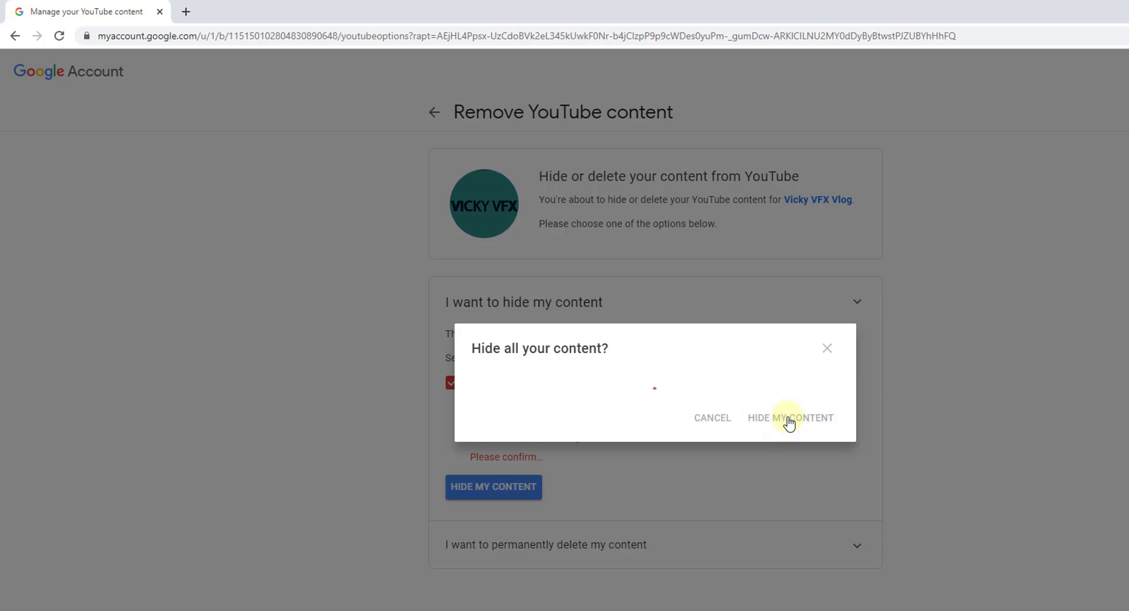